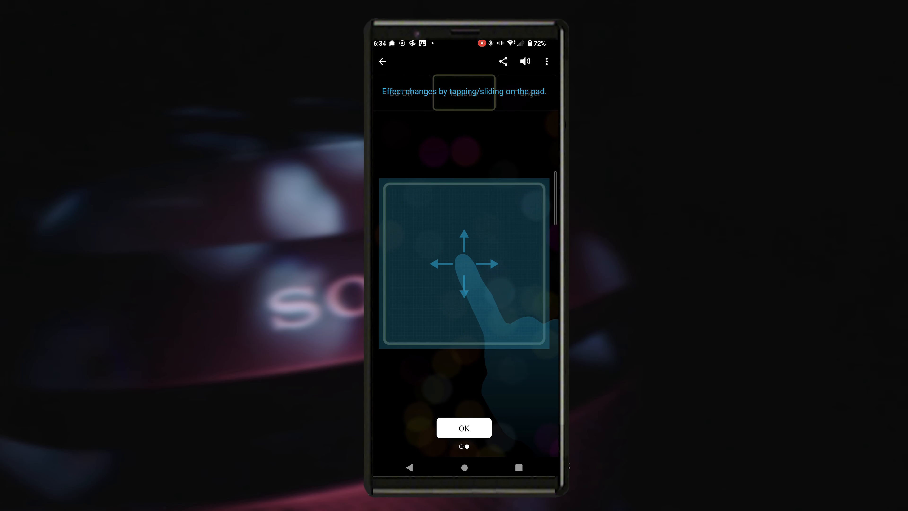
Dismiss the pad guide, try the Isolator effect, and return to the Fiestable feature list
left_click(464, 428)
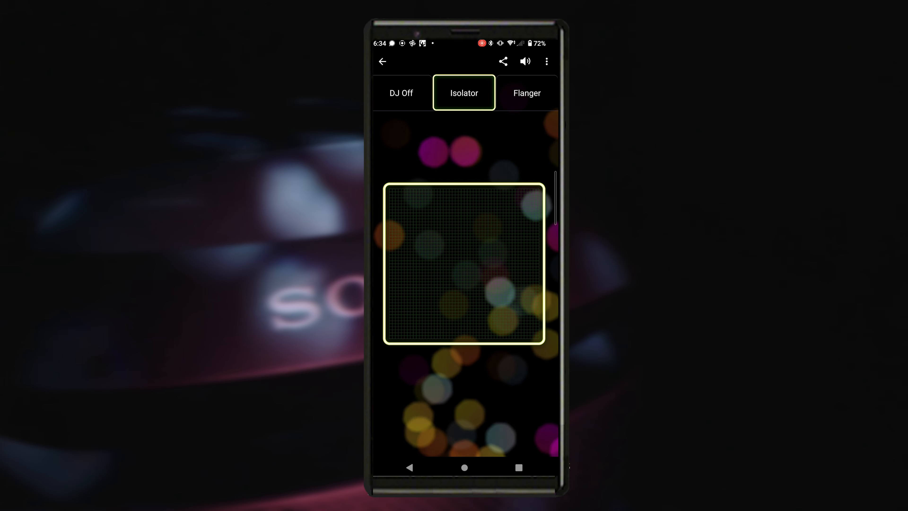
left_click(477, 212)
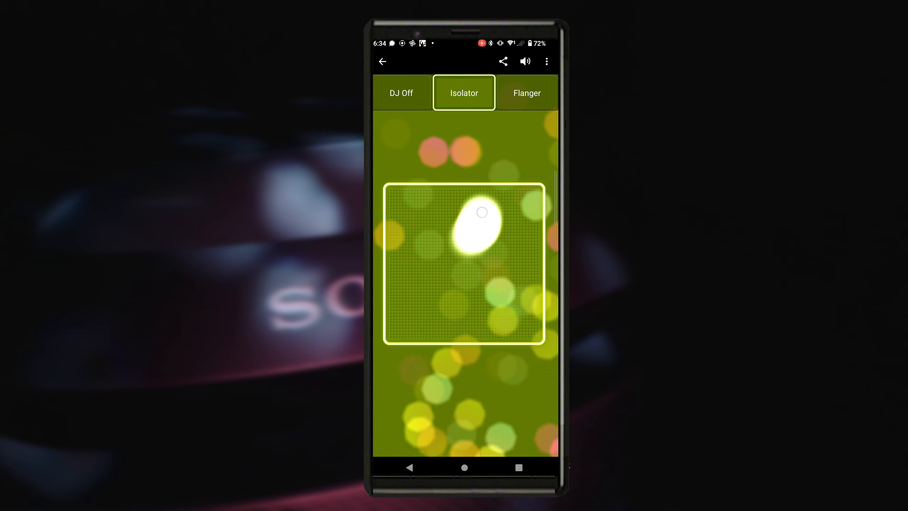
left_click(382, 61)
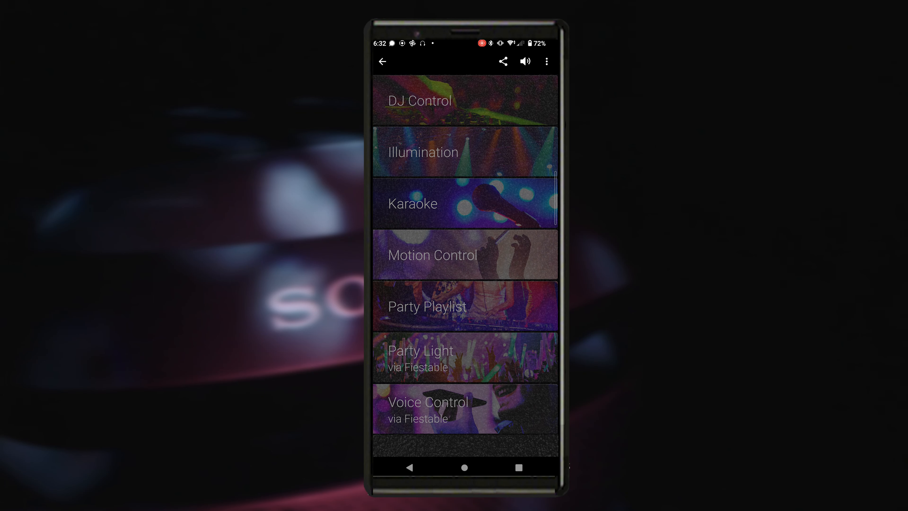
left_click(412, 204)
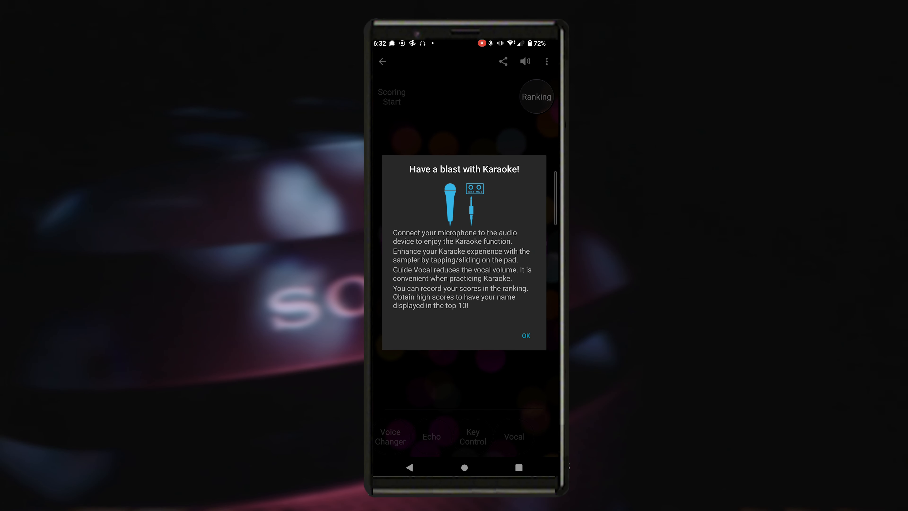
left_click(524, 336)
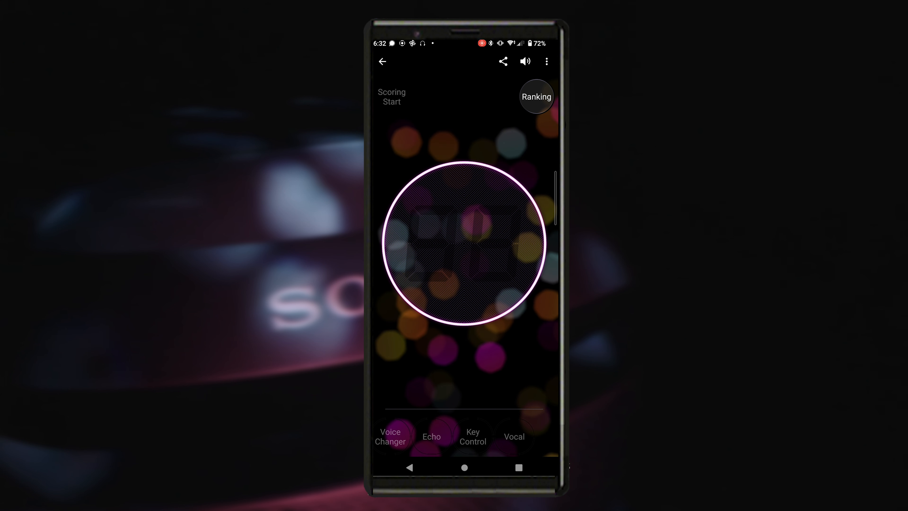
left_click(536, 96)
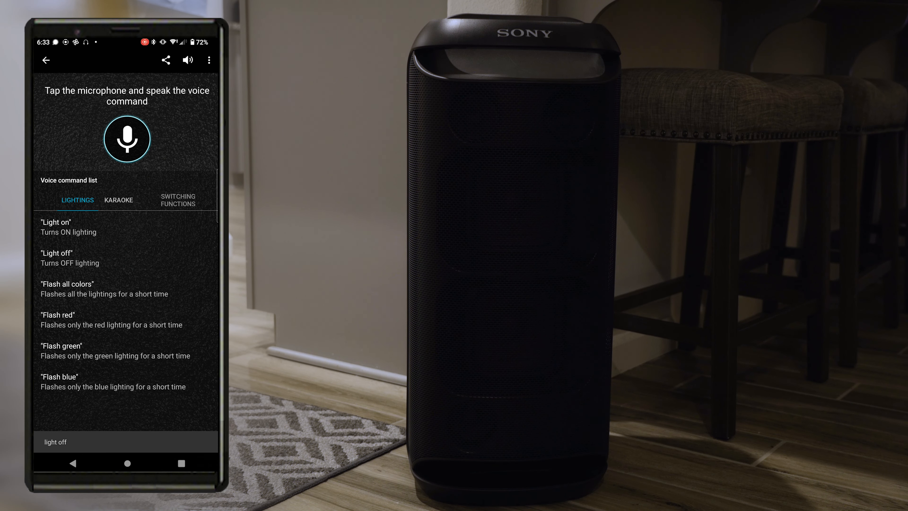
left_click(127, 138)
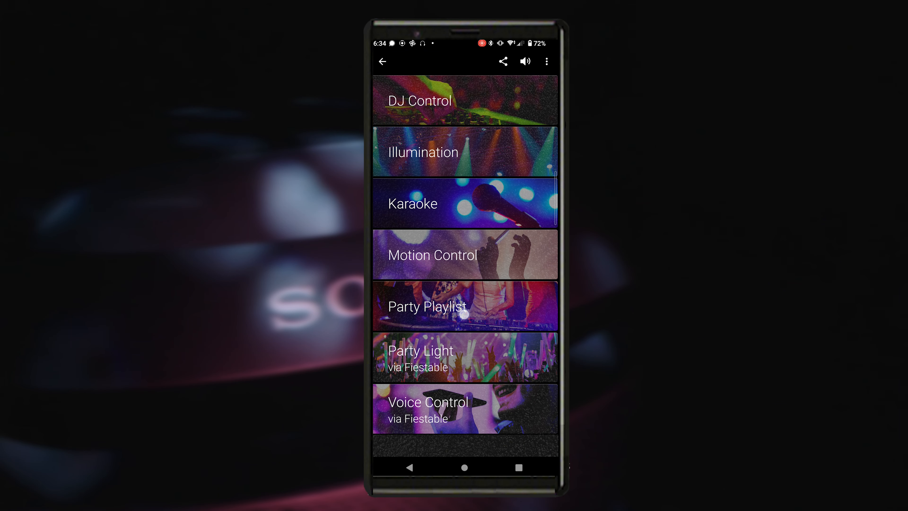
left_click(427, 306)
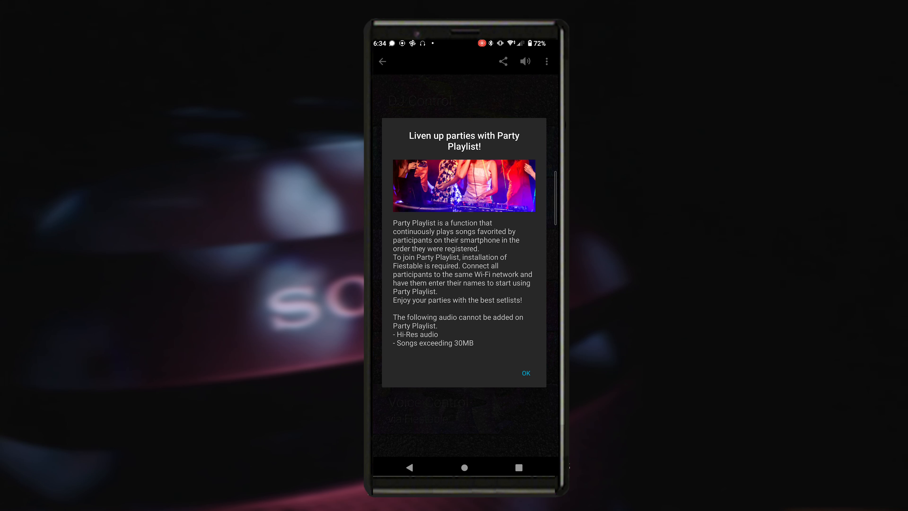
left_click(526, 373)
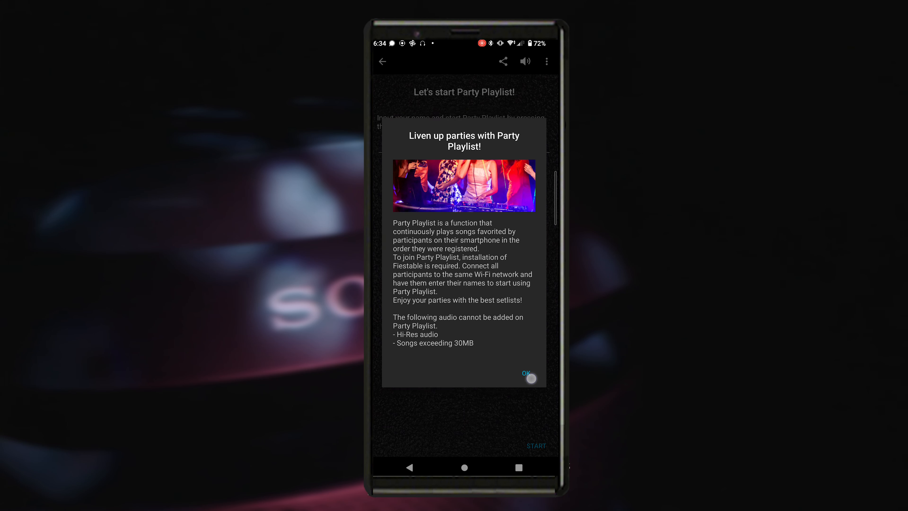
left_click(525, 374)
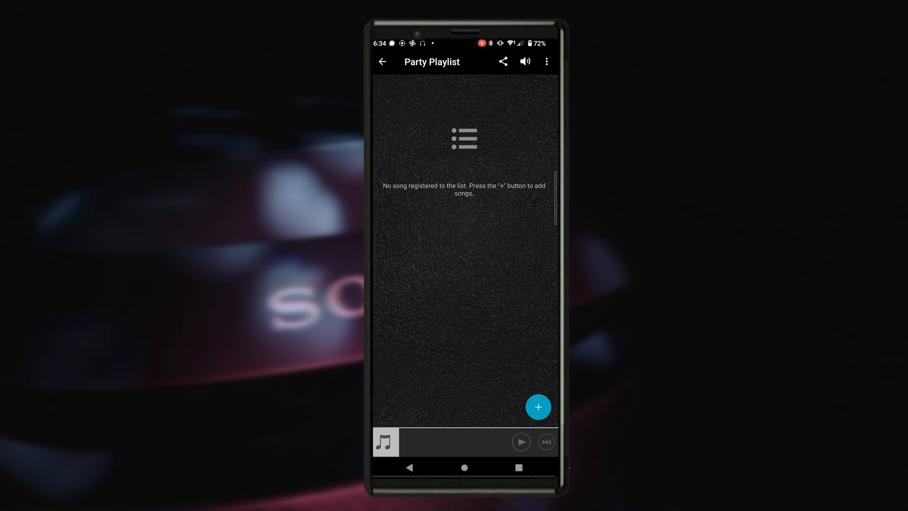
left_click(382, 62)
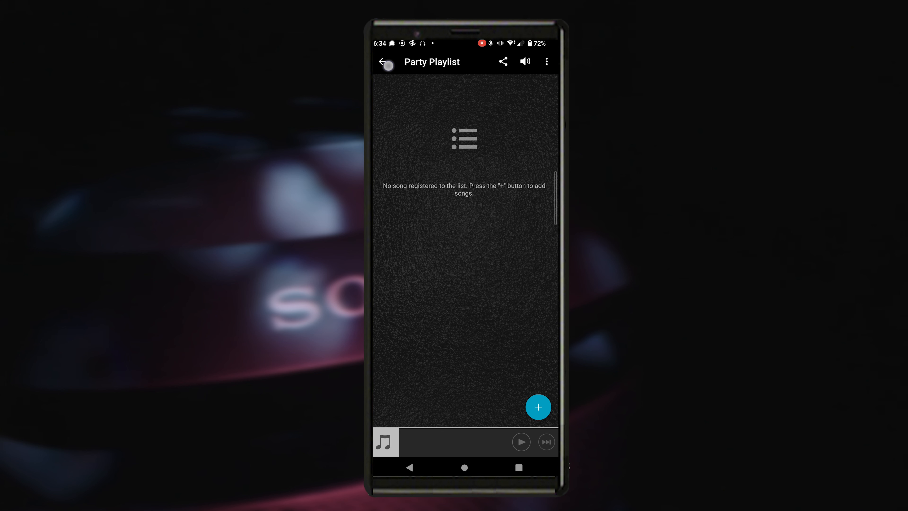
left_click(383, 62)
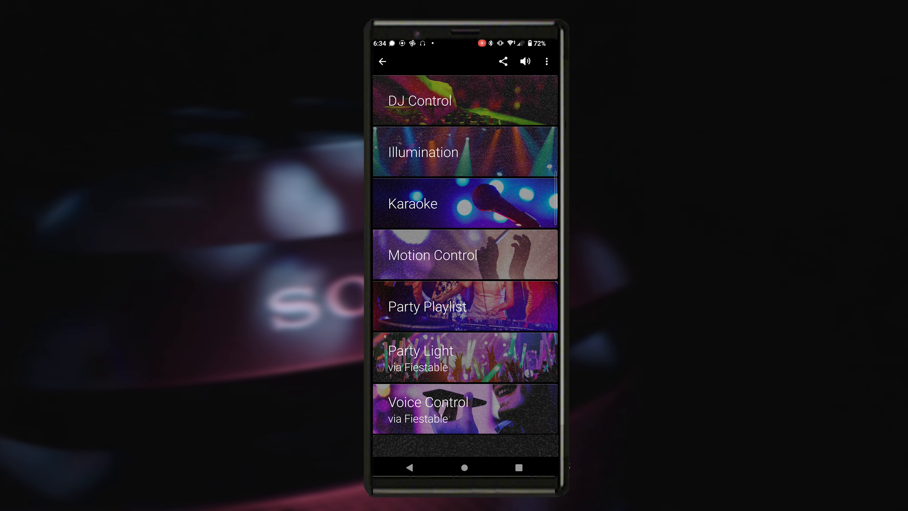